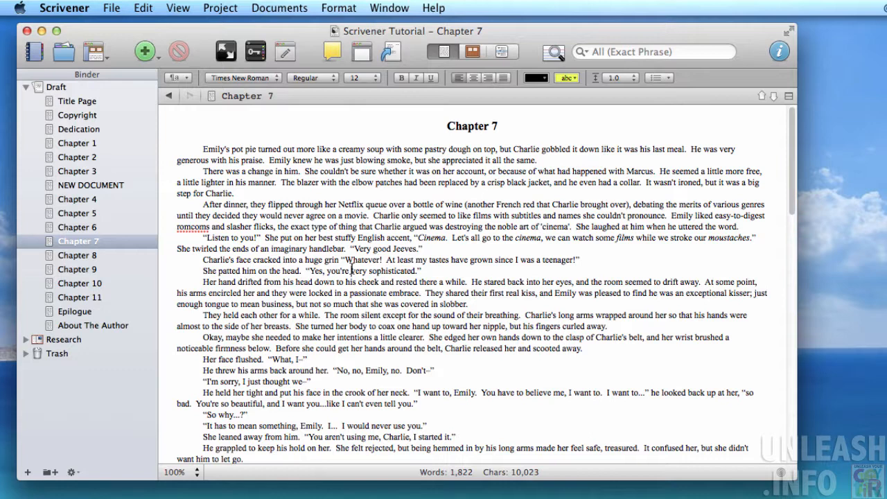
{"action": "mouse_move", "coordinate": [39, 252]}
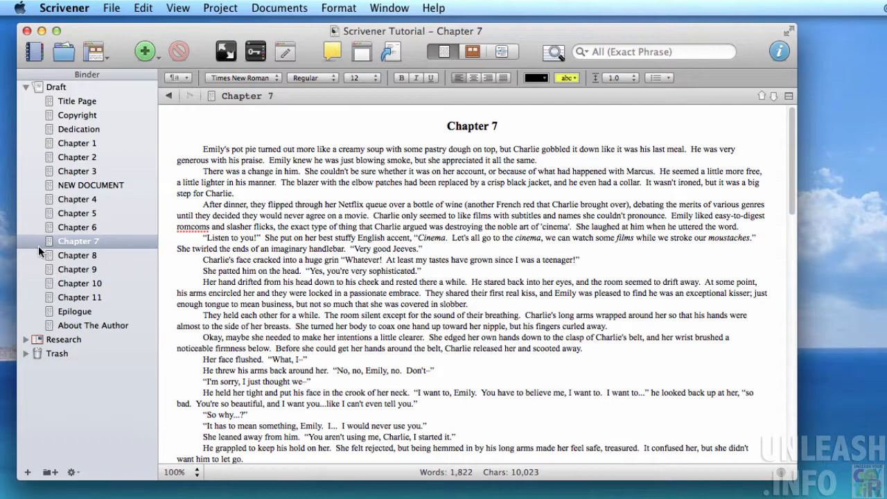
Select Chapter 7 in the Binder as the document to convert
{"action": "left_click", "coordinate": [78, 241]}
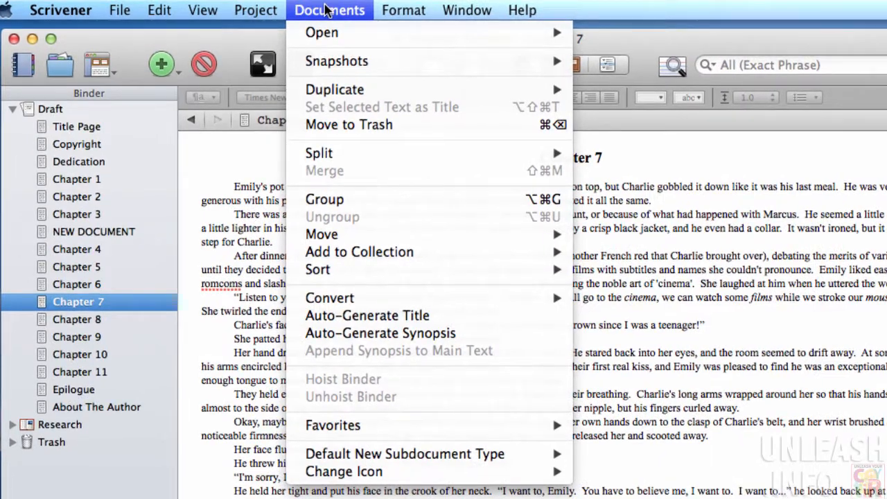
{"action": "mouse_move", "coordinate": [338, 299]}
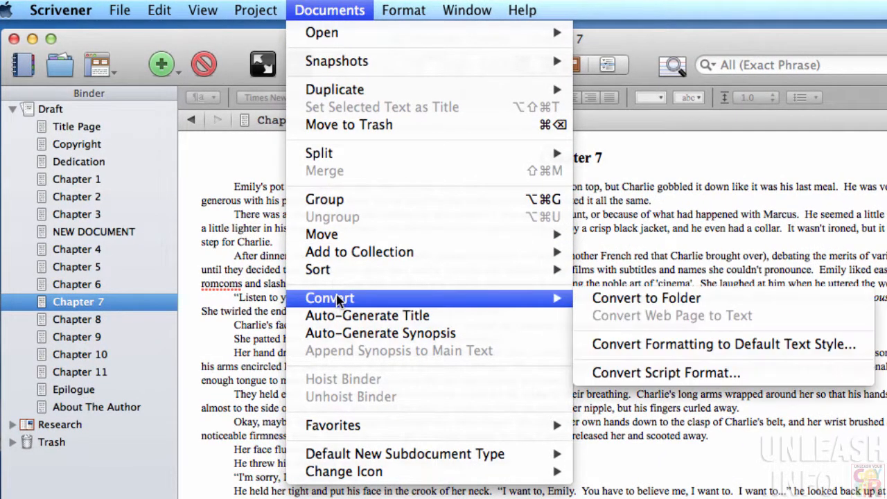
{"action": "mouse_move", "coordinate": [718, 344]}
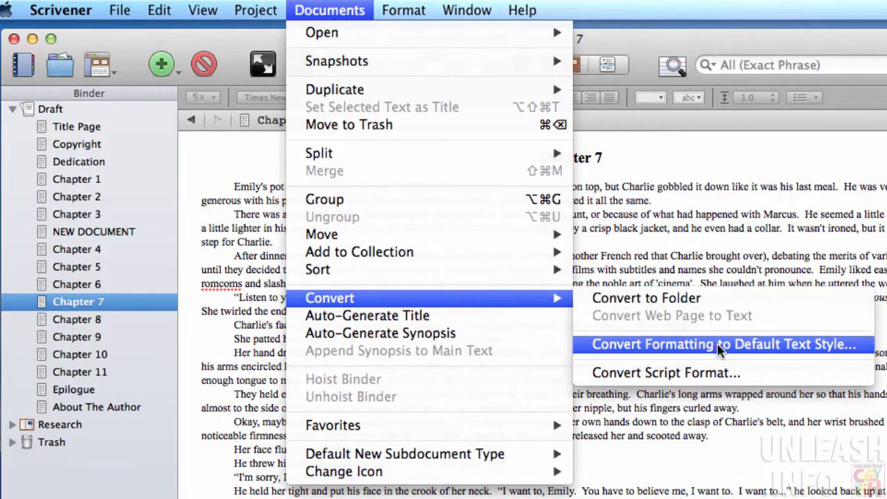
{"action": "mouse_move", "coordinate": [748, 353]}
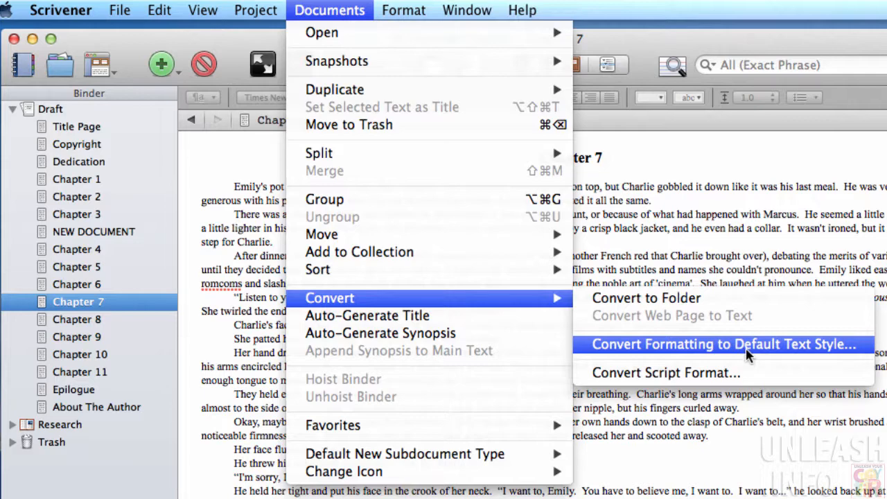
Convert Chapter 7 to the default text style with no old attributes preserved
{"action": "left_click", "coordinate": [725, 344]}
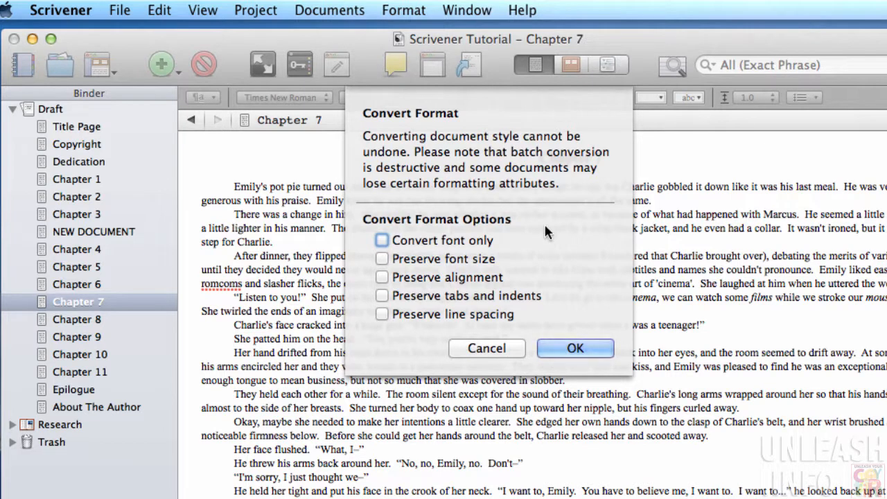
{"action": "mouse_move", "coordinate": [514, 169]}
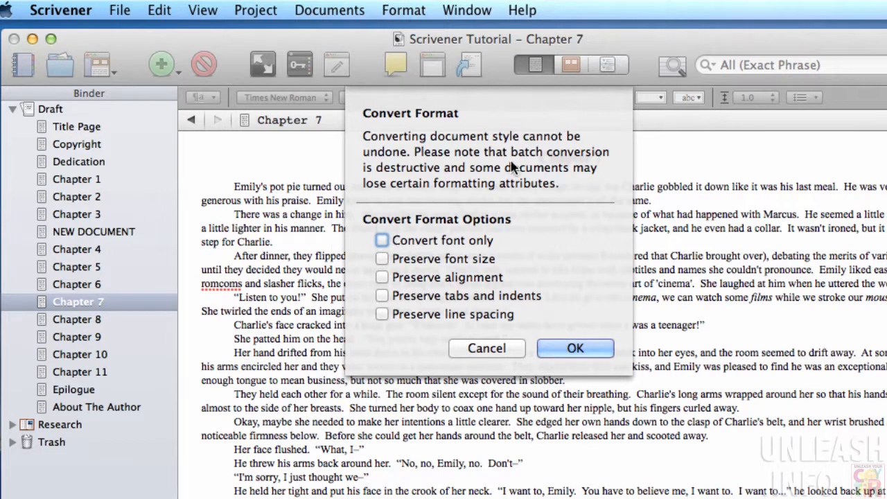
{"action": "mouse_move", "coordinate": [415, 200]}
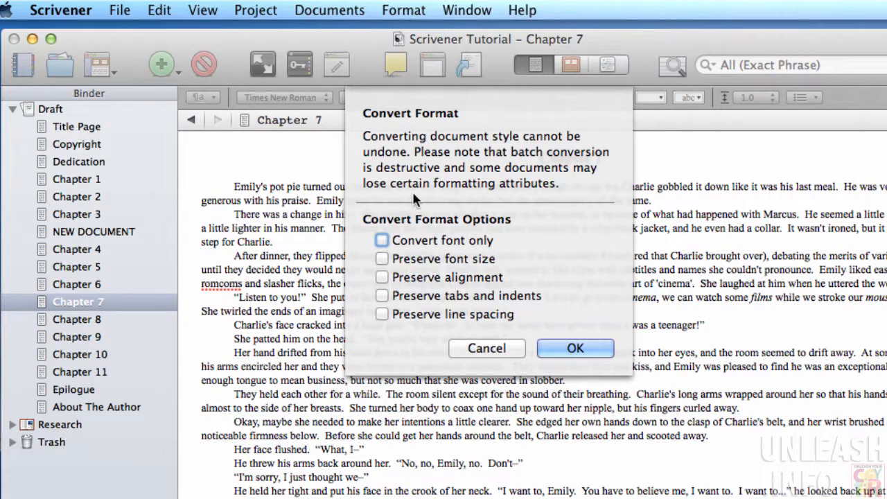
{"action": "mouse_move", "coordinate": [381, 175]}
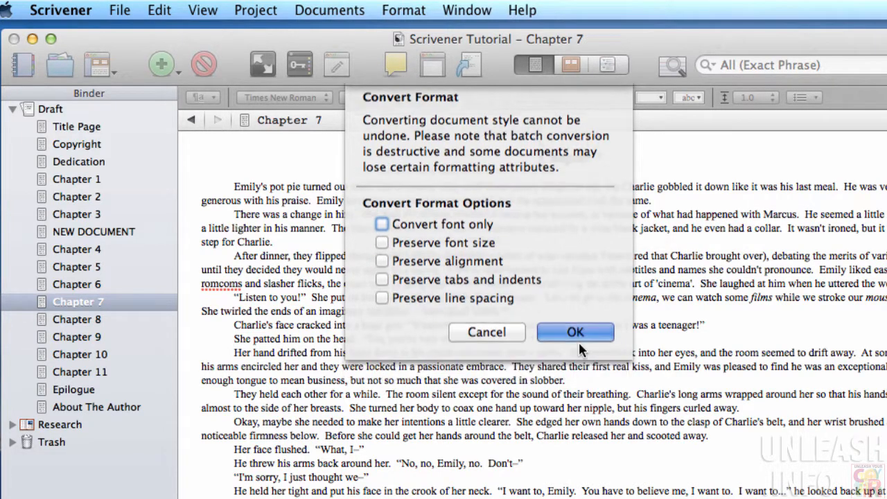
{"action": "left_click", "coordinate": [575, 332]}
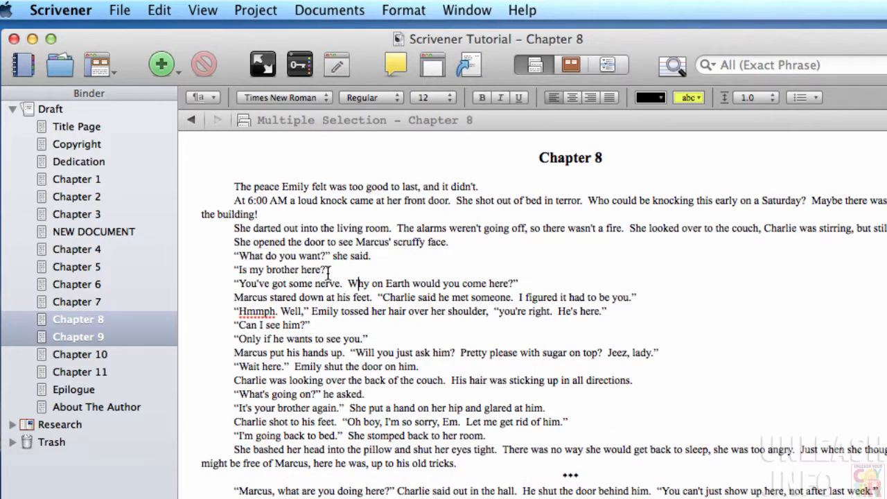
{"action": "mouse_move", "coordinate": [203, 276]}
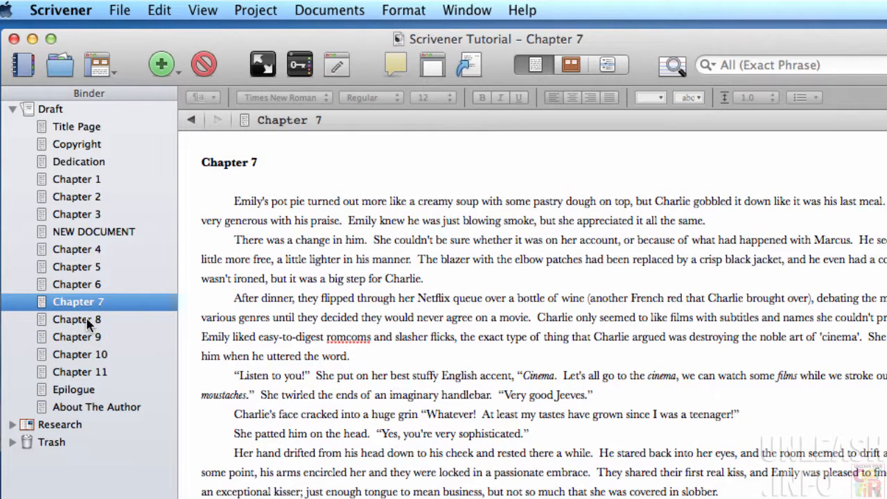
Select Chapters 8 and 9 together in the Binder and bring up the document commands
{"action": "left_click", "coordinate": [76, 319]}
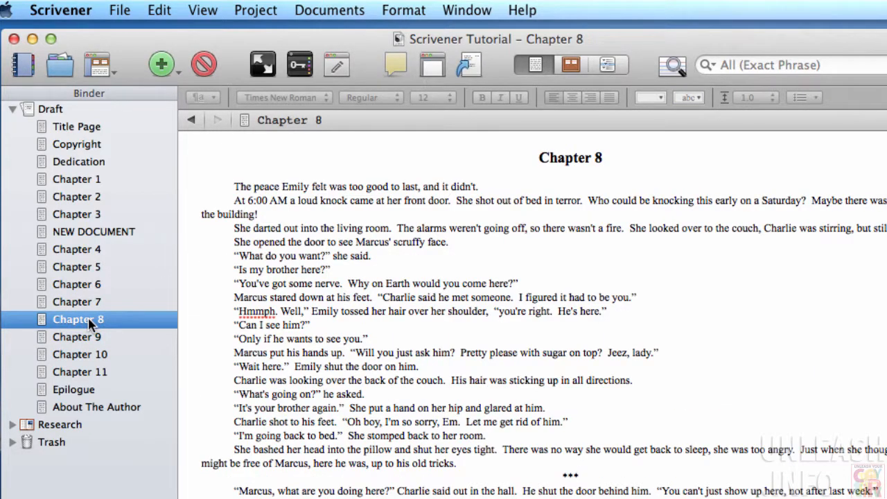
{"action": "left_click", "coordinate": [75, 337]}
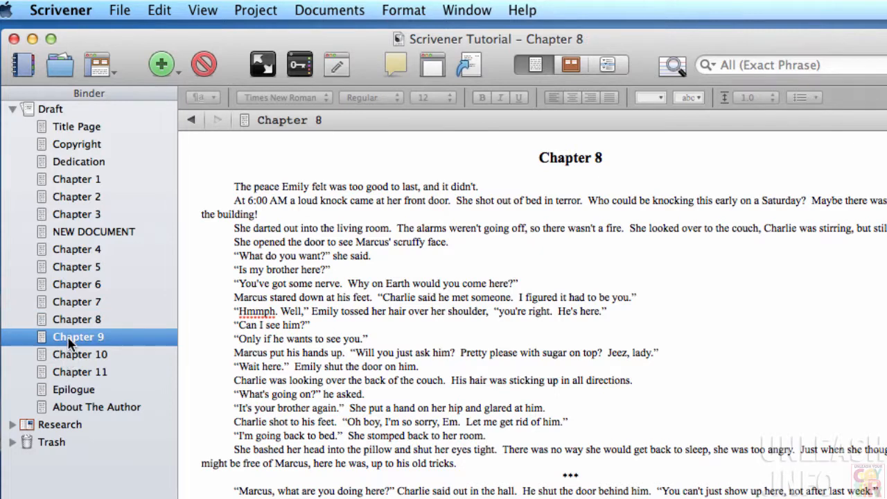
{"action": "left_click", "coordinate": [76, 318]}
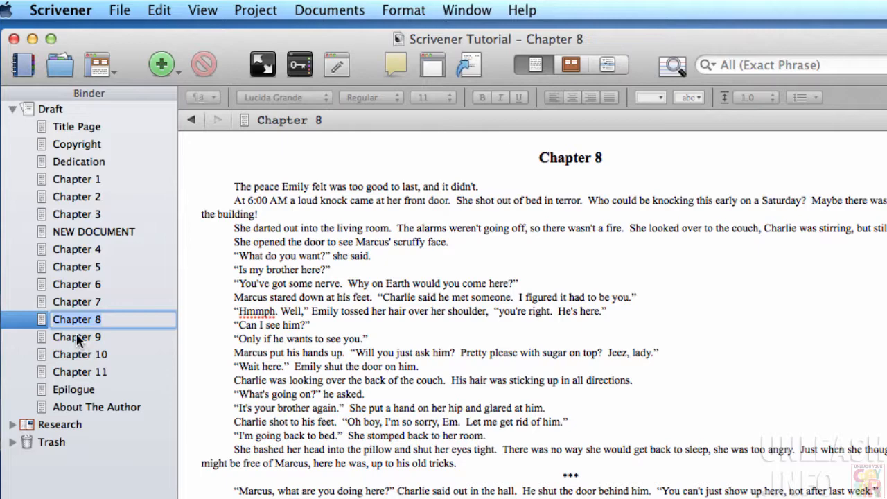
{"action": "left_click", "coordinate": [76, 336]}
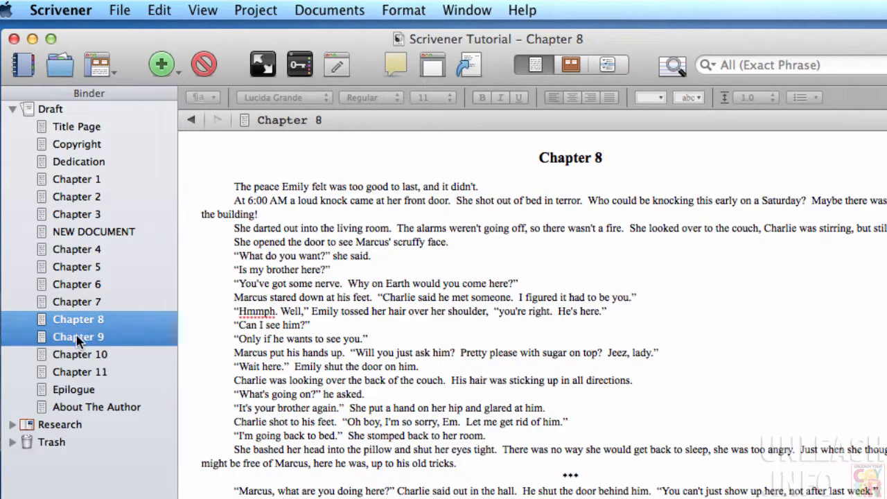
{"action": "left_click", "coordinate": [78, 337]}
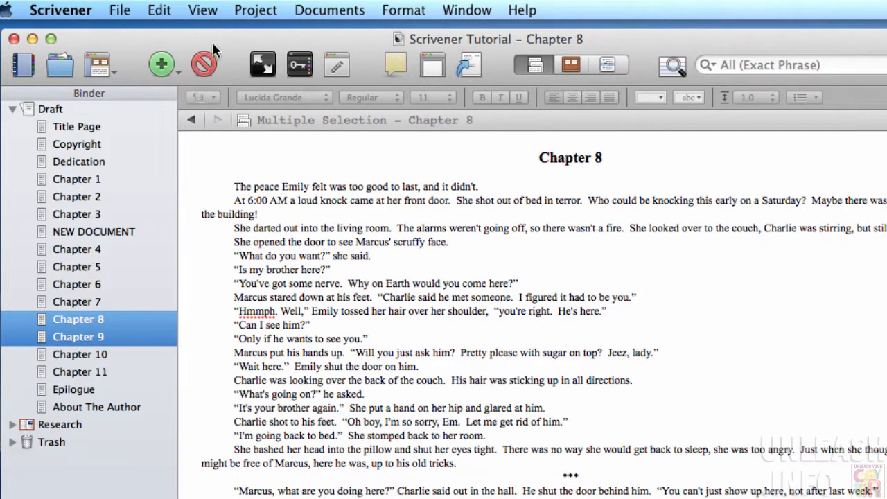
{"action": "left_click", "coordinate": [330, 10]}
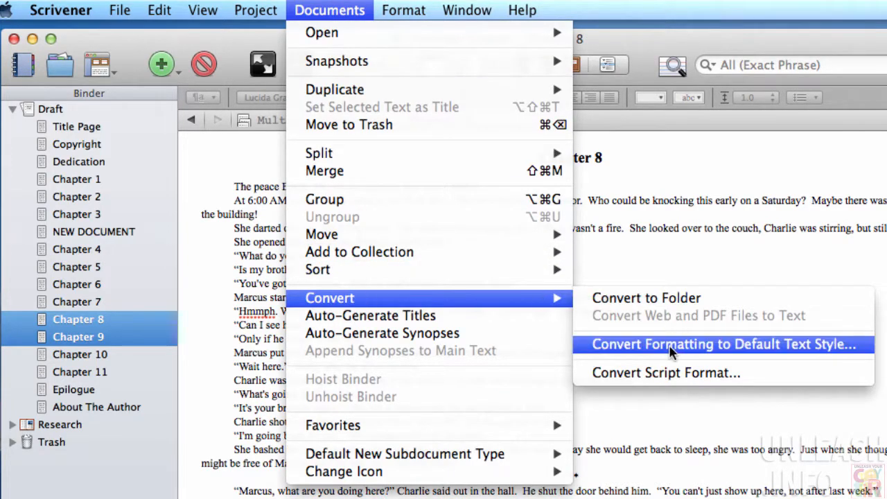
Convert Chapters 8 and 9 to the default text style and view the converted Chapter 9
{"action": "left_click", "coordinate": [727, 344]}
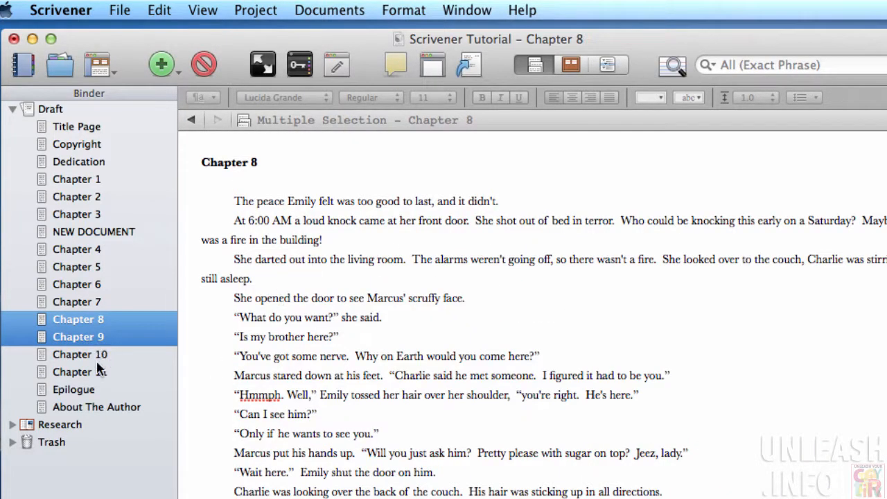
{"action": "left_click", "coordinate": [78, 337]}
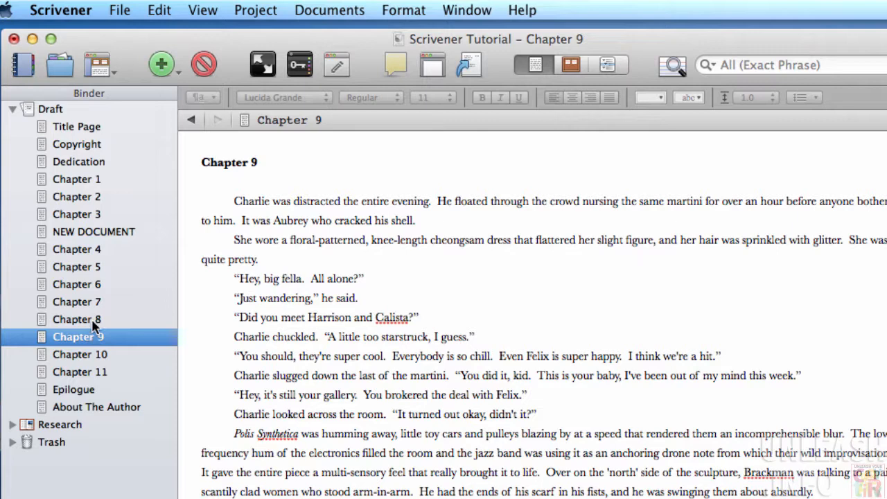
{"action": "left_click", "coordinate": [77, 319]}
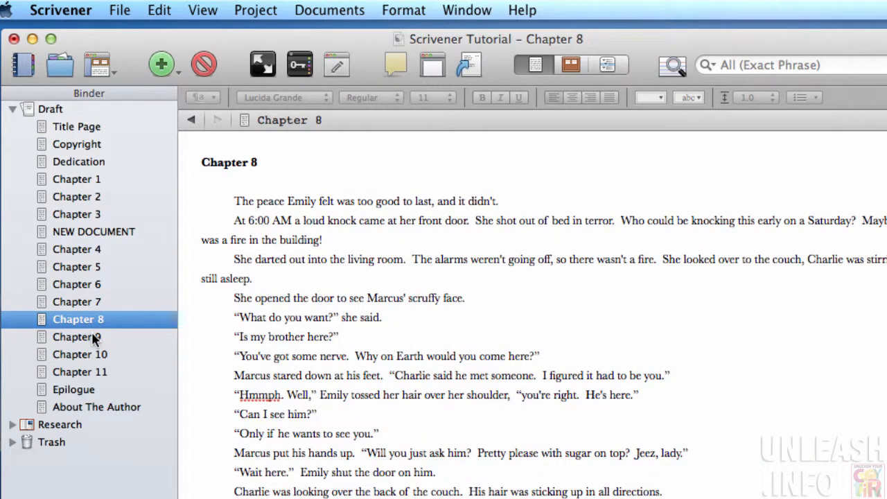
{"action": "left_click", "coordinate": [76, 337]}
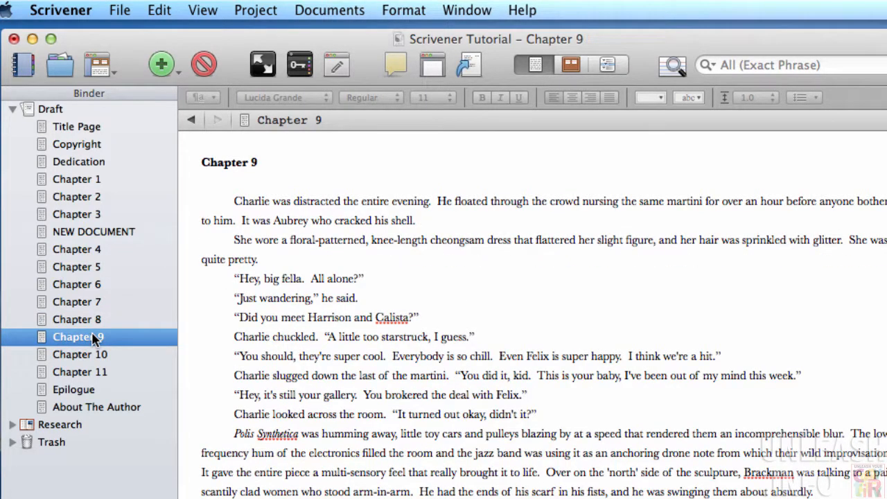
{"action": "mouse_move", "coordinate": [97, 427]}
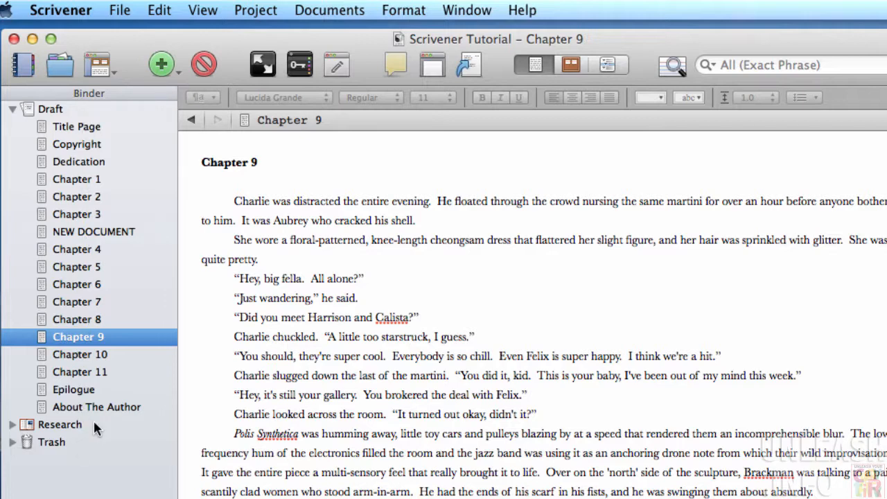
{"action": "mouse_move", "coordinate": [171, 293]}
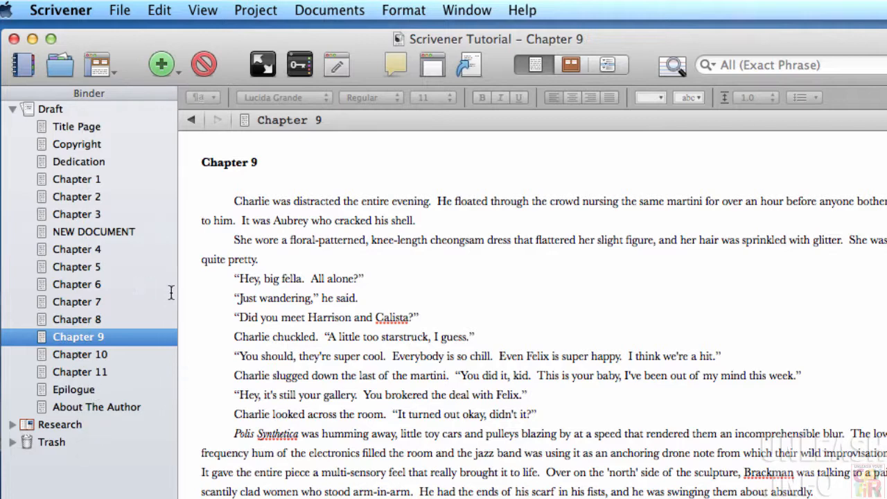